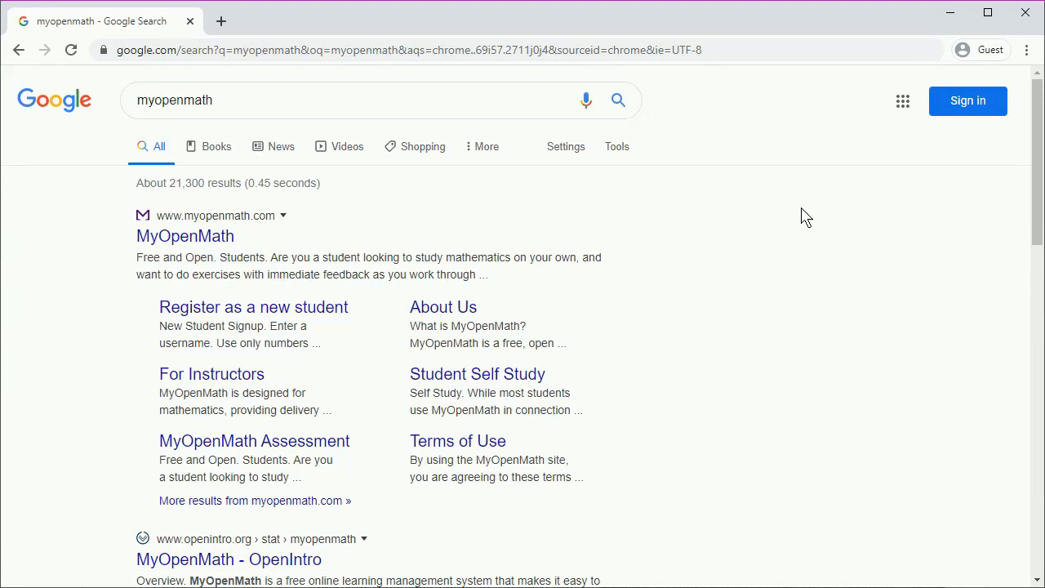
Open the MyOpenMath site from the Google search results.
left_click(185, 236)
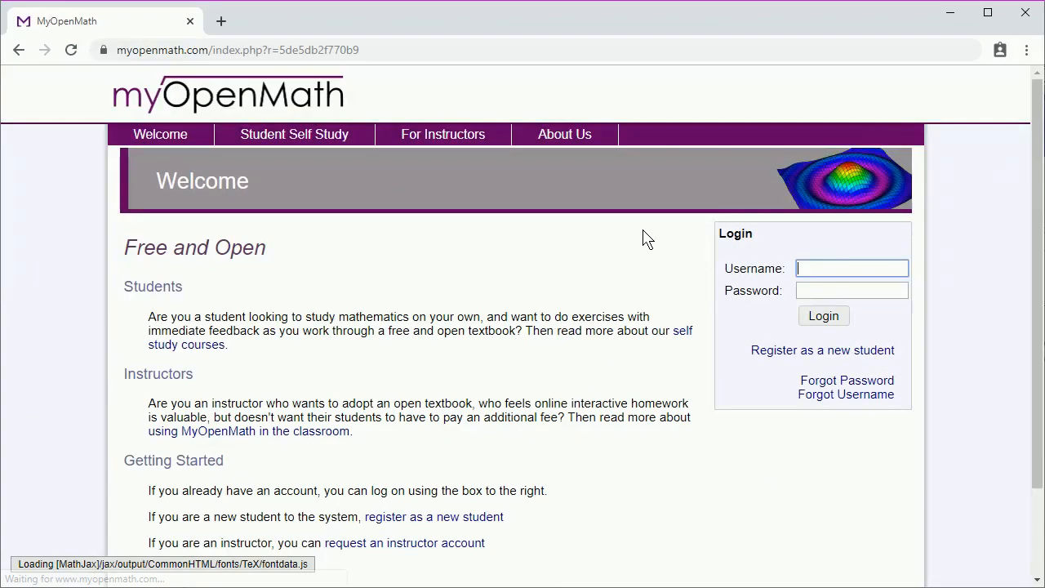
mouse_move(821, 350)
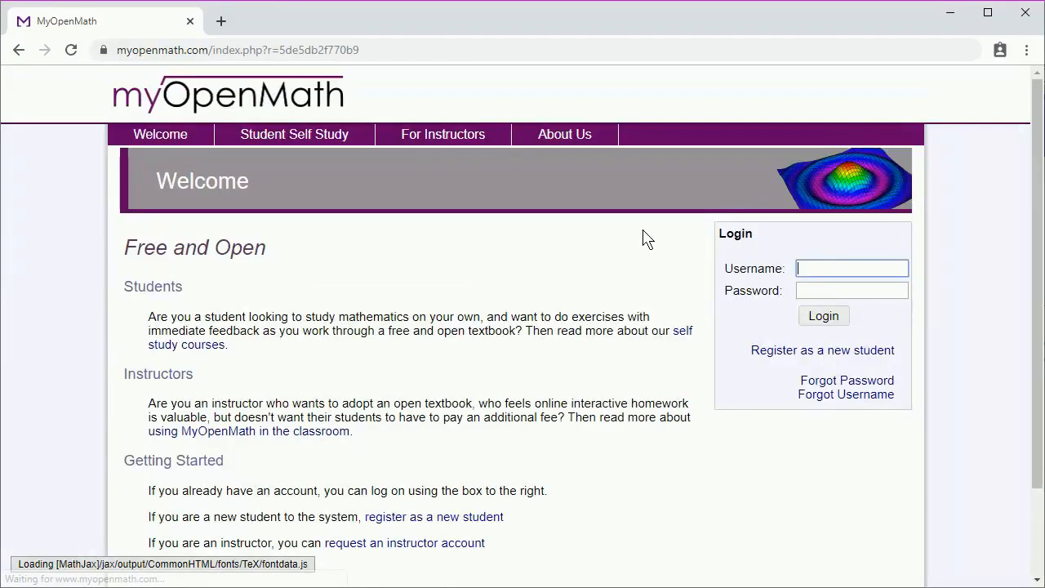
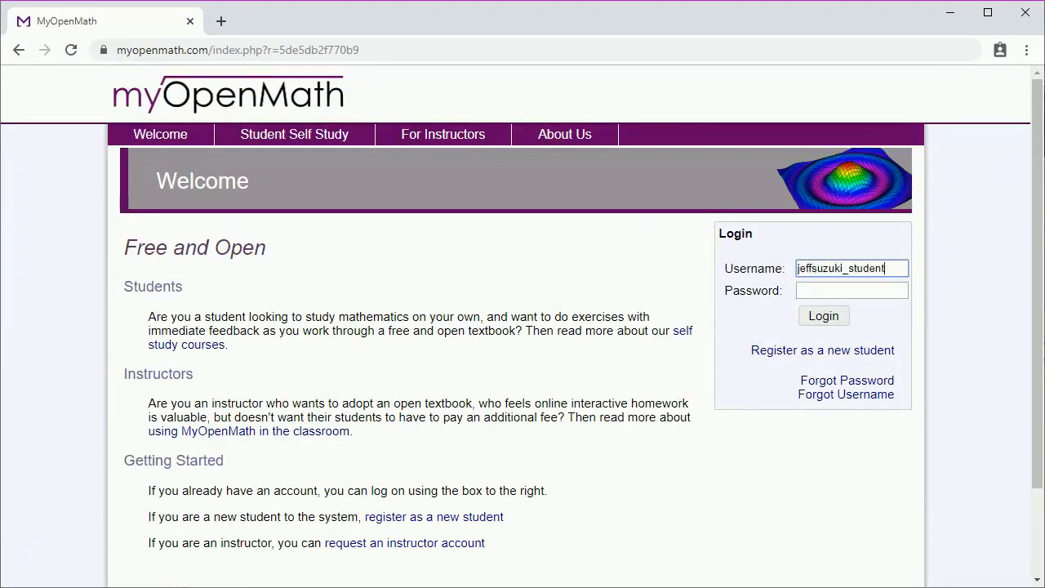
type("password")
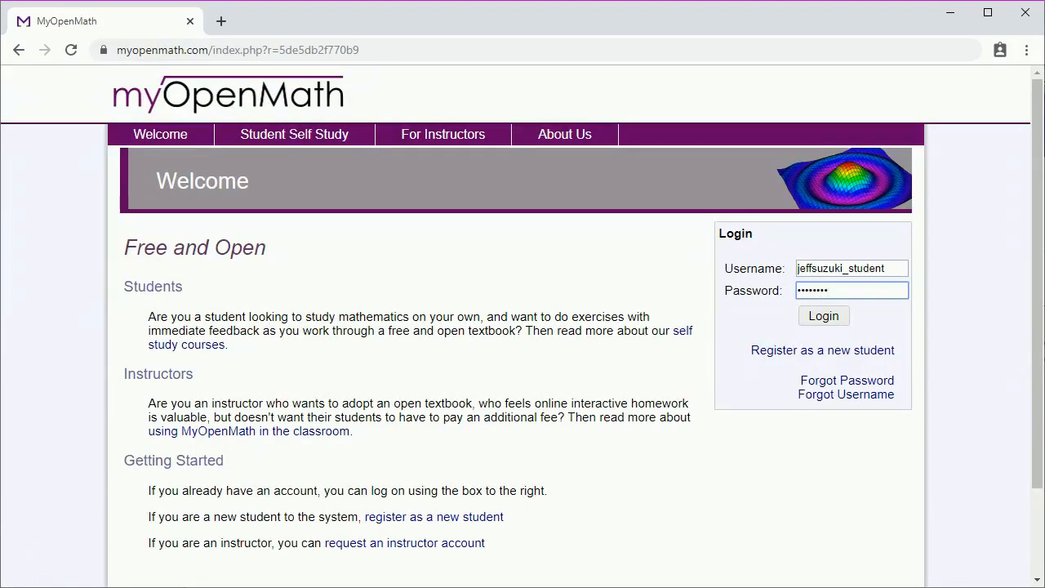
left_click(823, 315)
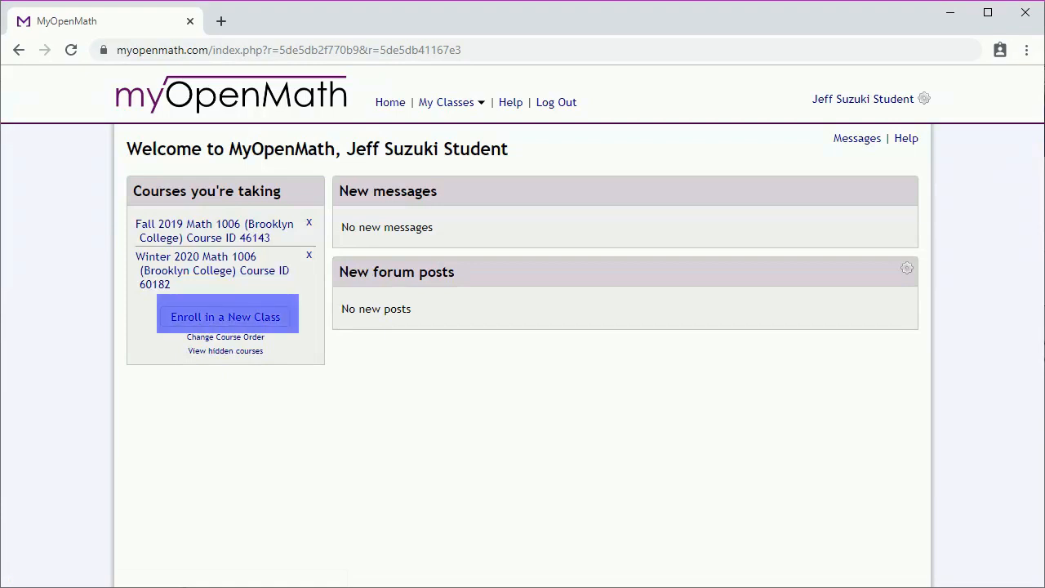
mouse_move(225, 316)
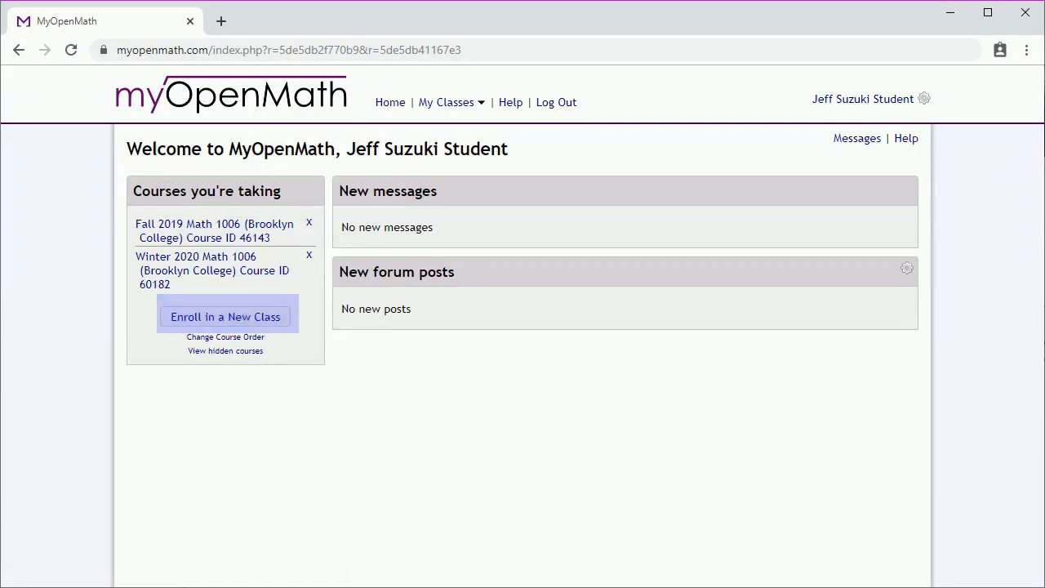
Choose 'Enroll in a New Class' under Courses you're taking.
left_click(225, 316)
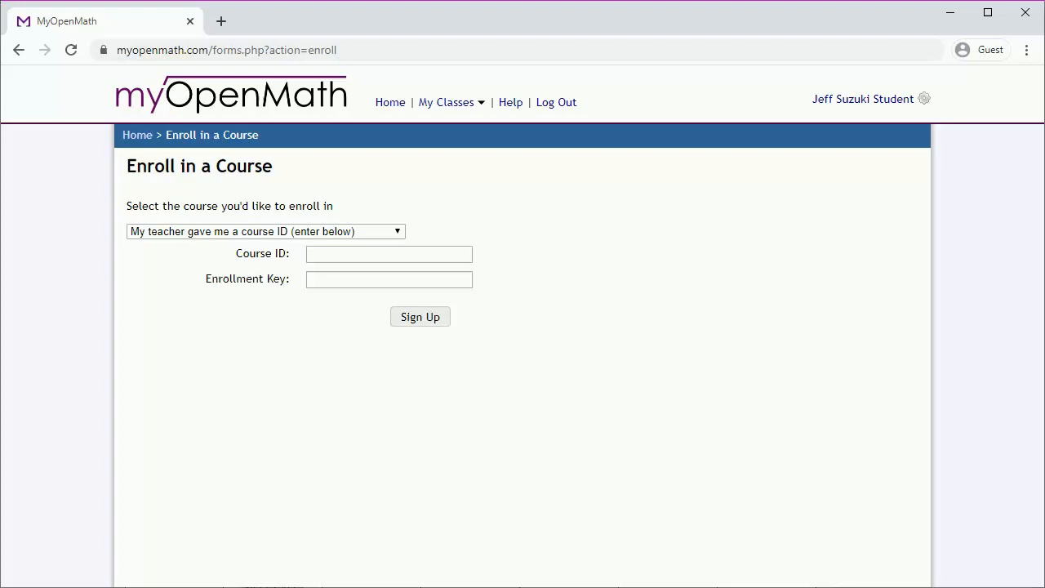